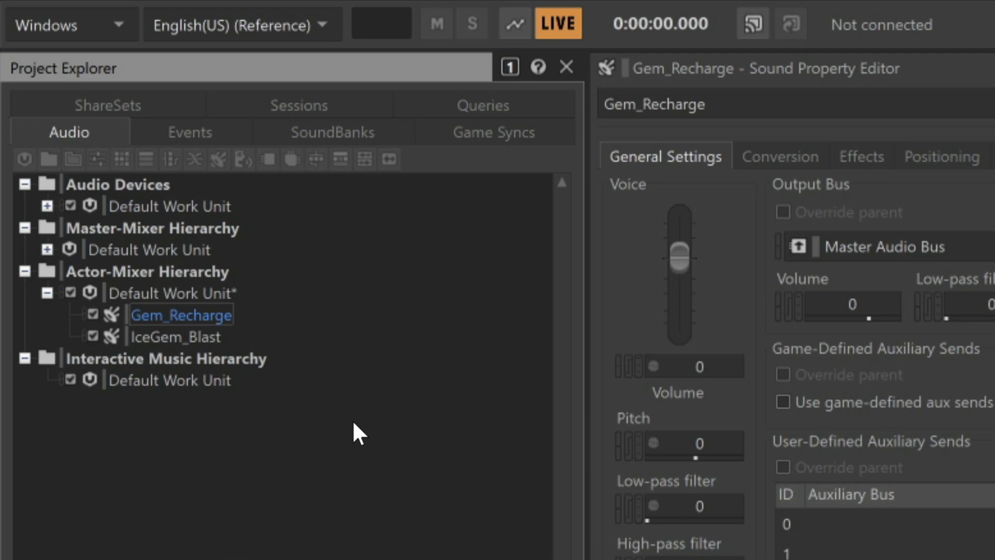
pyautogui.moveTo(213, 326)
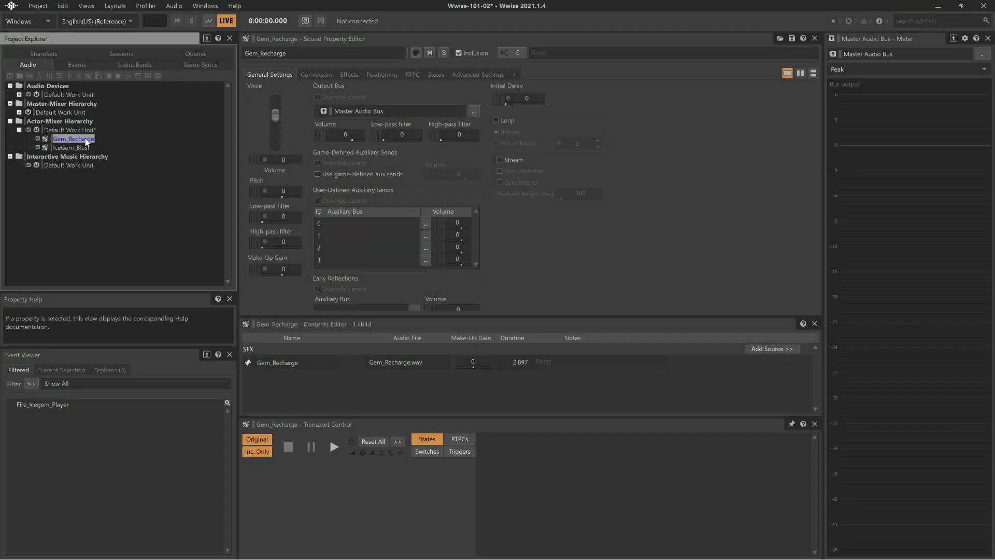
# Duplicate the Gem_Recharge sound, creating Gem_Recharge_01, and reselect the original.
pyautogui.rightClick(73, 139)
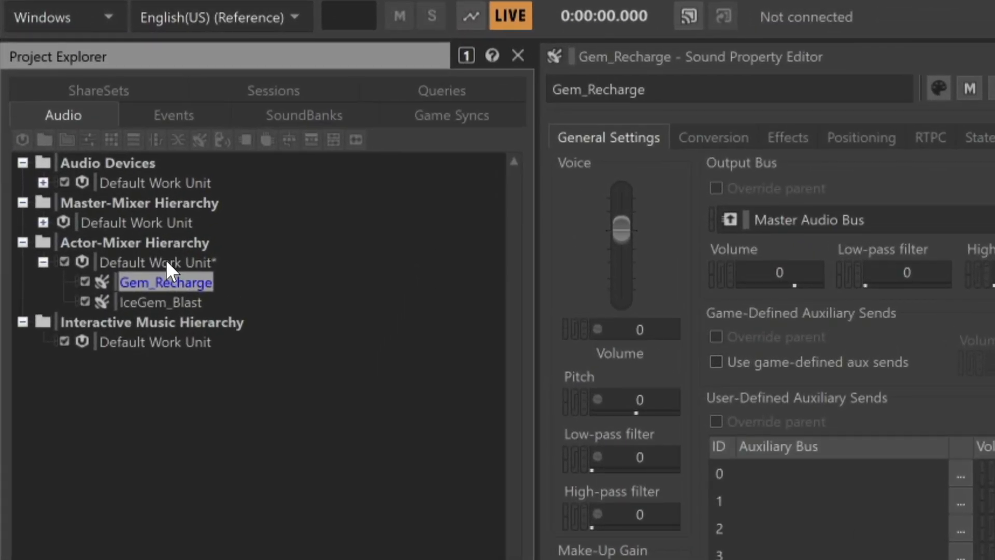
pyautogui.rightClick(155, 261)
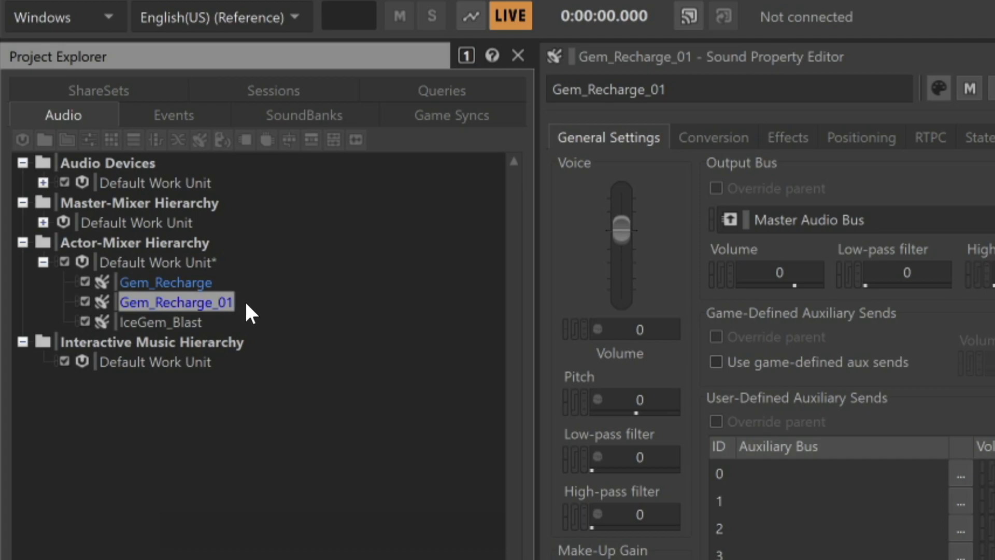
pyautogui.click(166, 282)
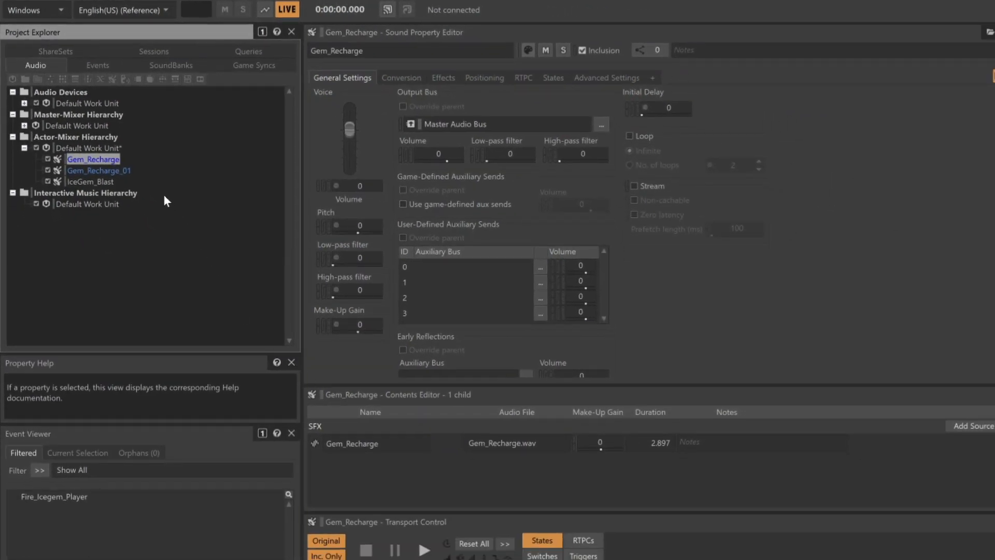
# Rename the recharge sounds to Gem_Recharge_Woosh and Gem_Recharge_Magic.
pyautogui.click(99, 170)
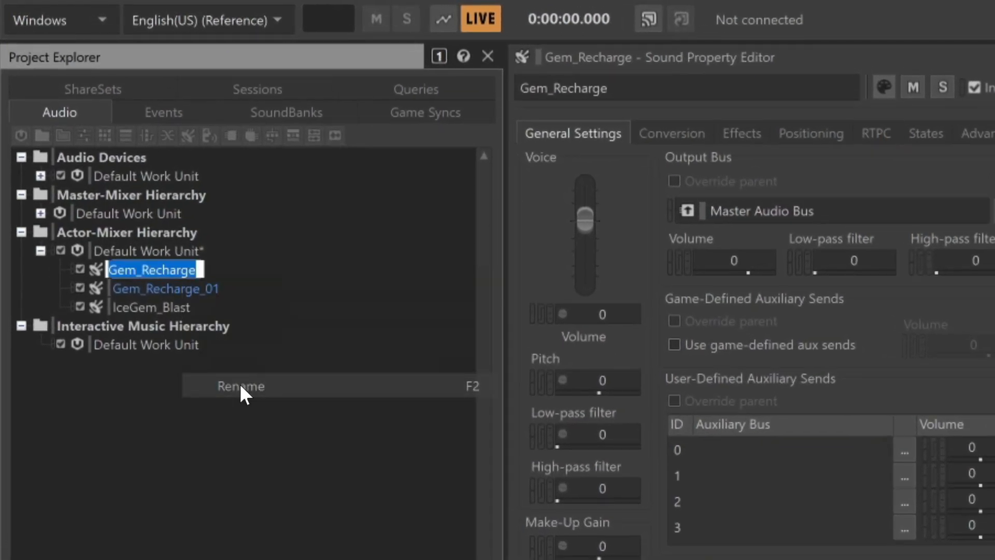
pyautogui.click(240, 386)
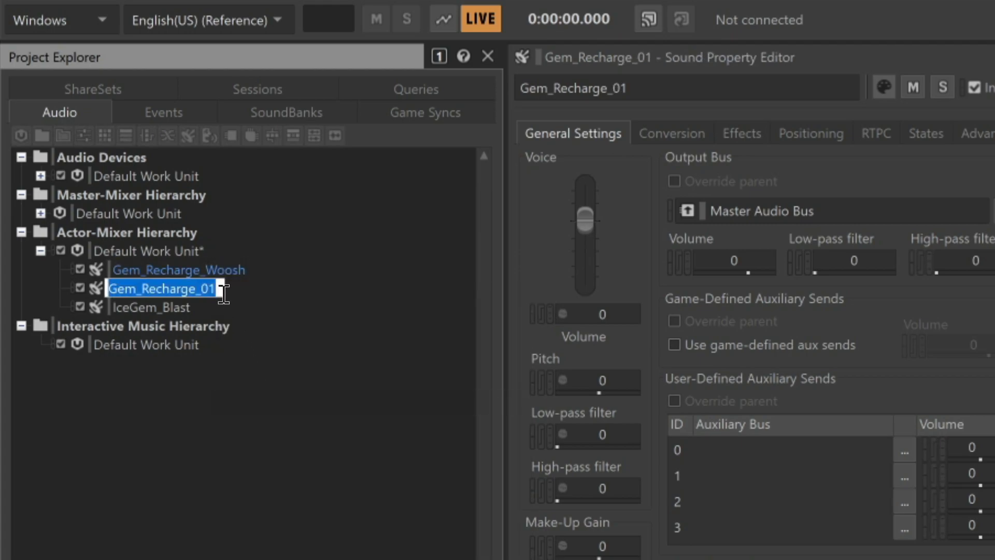
pyautogui.write('Gem_Recharge_Magic')
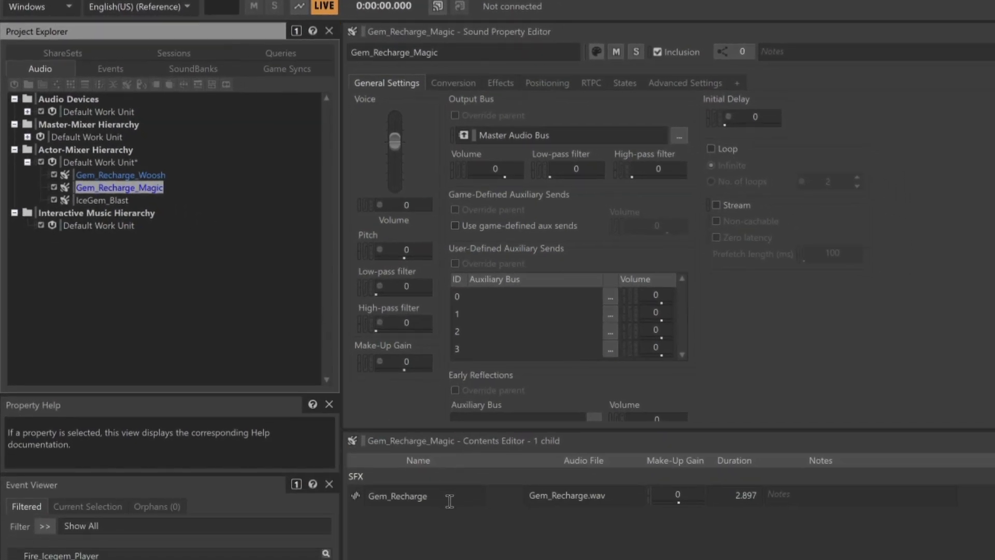
pyautogui.moveTo(446, 518)
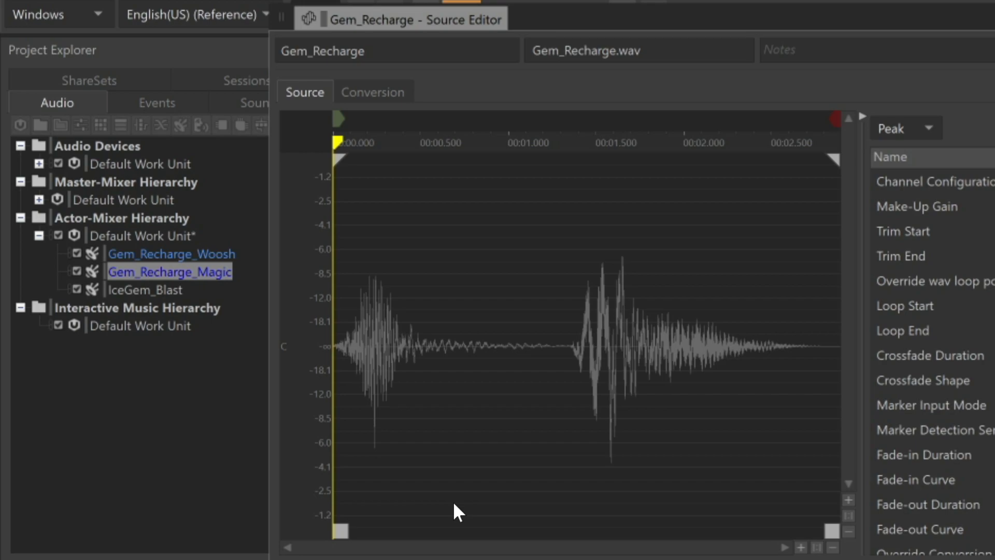
pyautogui.moveTo(445, 531)
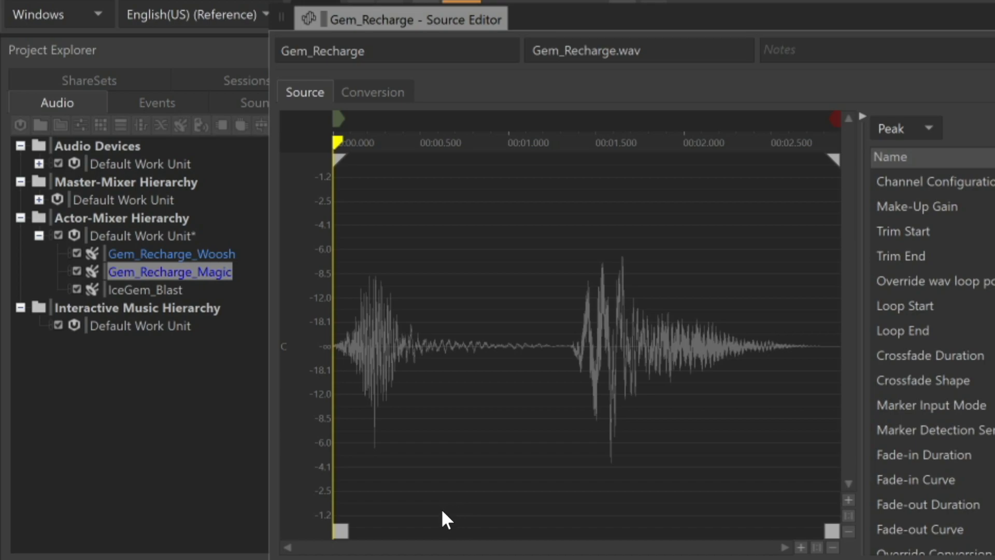
pyautogui.moveTo(350, 533)
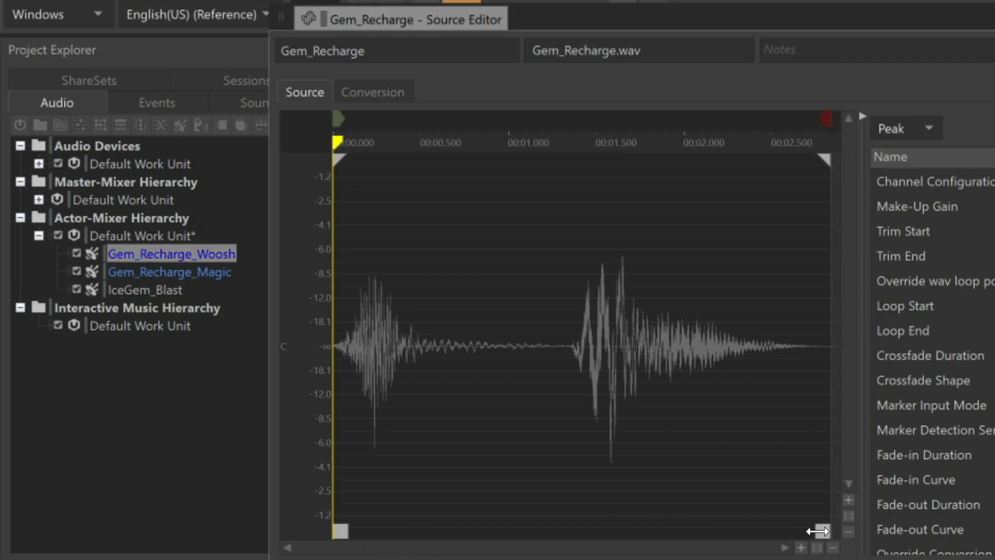
# Trim the Gem_Recharge.wav source to end near 0.55 s, keeping the first burst.
pyautogui.moveTo(822, 159); pyautogui.dragTo(551, 158)
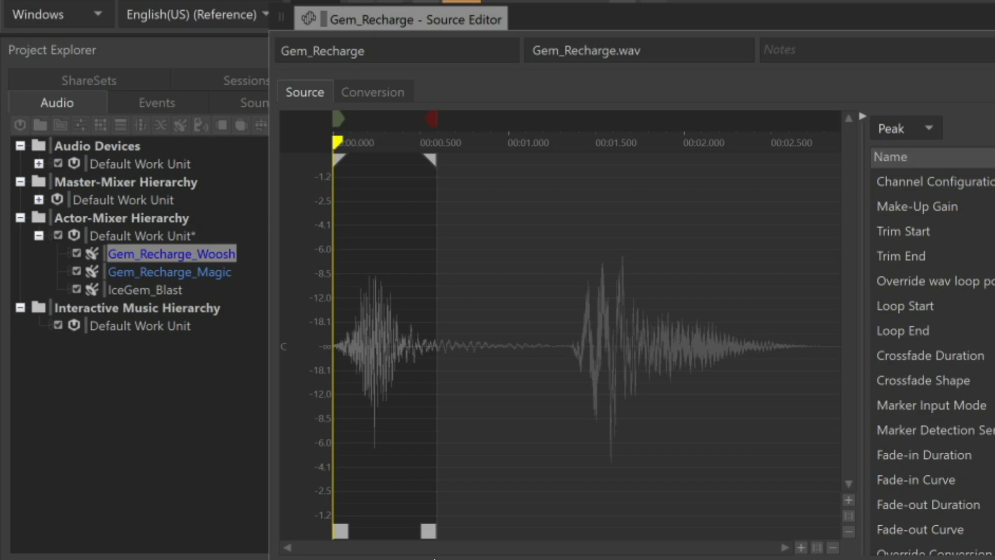
pyautogui.moveTo(430, 160)
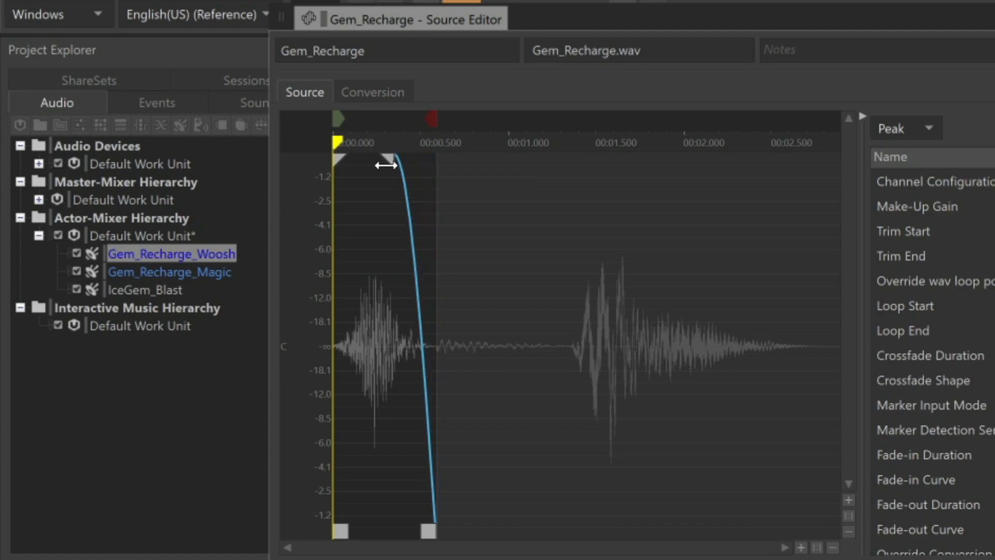
# Add a fade-out sloping from about 0.2 s to the whoosh's half-second end.
pyautogui.moveTo(385, 165); pyautogui.dragTo(371, 169)
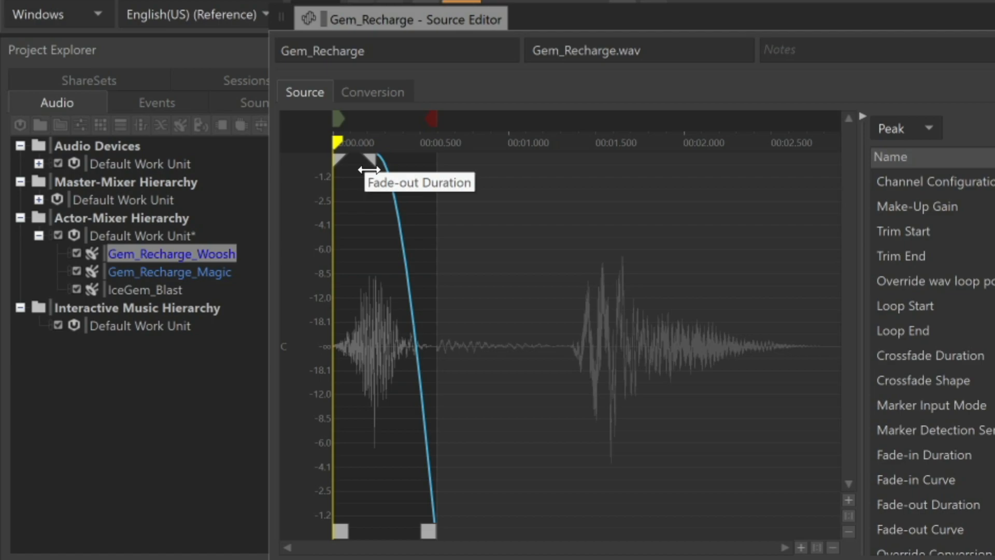
pyautogui.moveTo(375, 212)
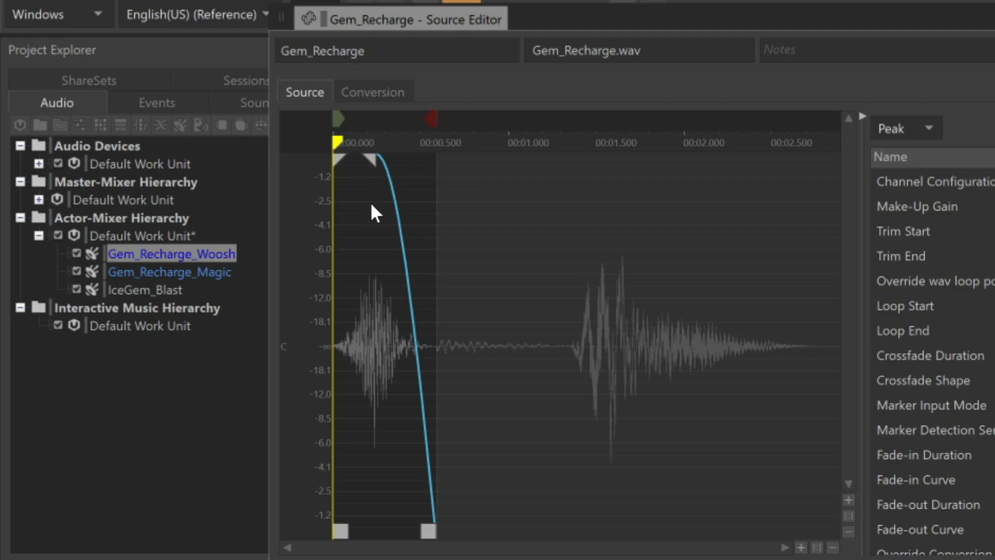
# Select Gem_Recharge_Magic to show its source starting at the second burst near 1.35 s.
pyautogui.click(170, 272)
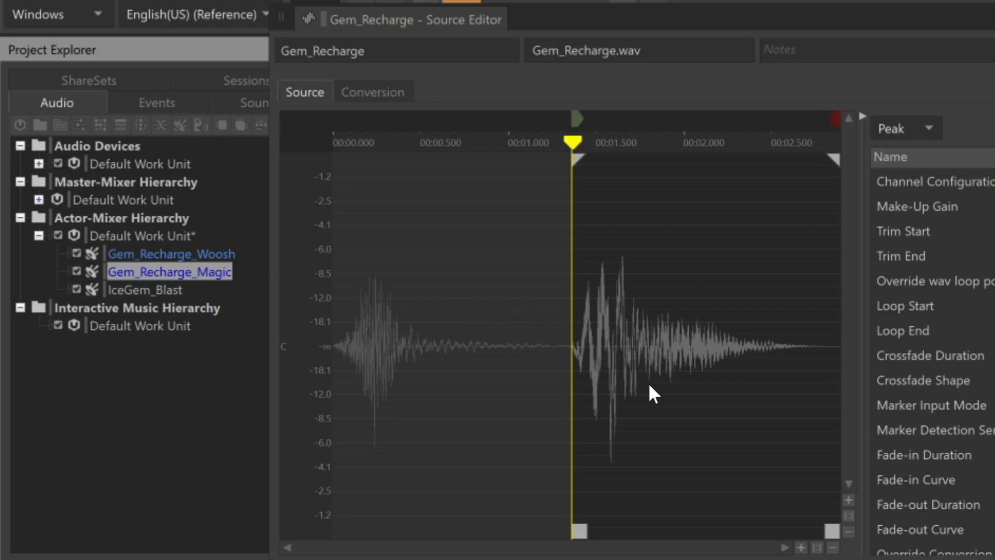
pyautogui.moveTo(553, 371)
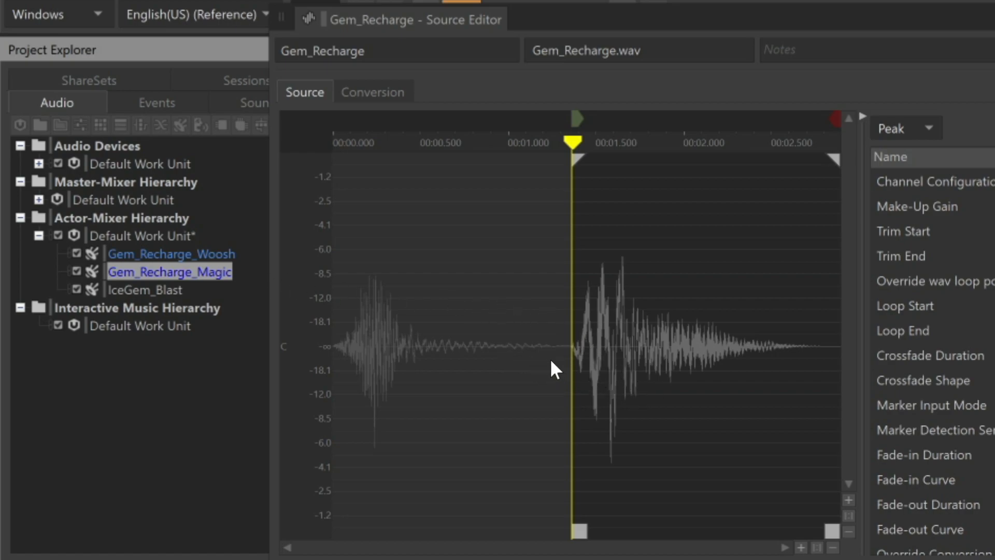
pyautogui.moveTo(537, 376)
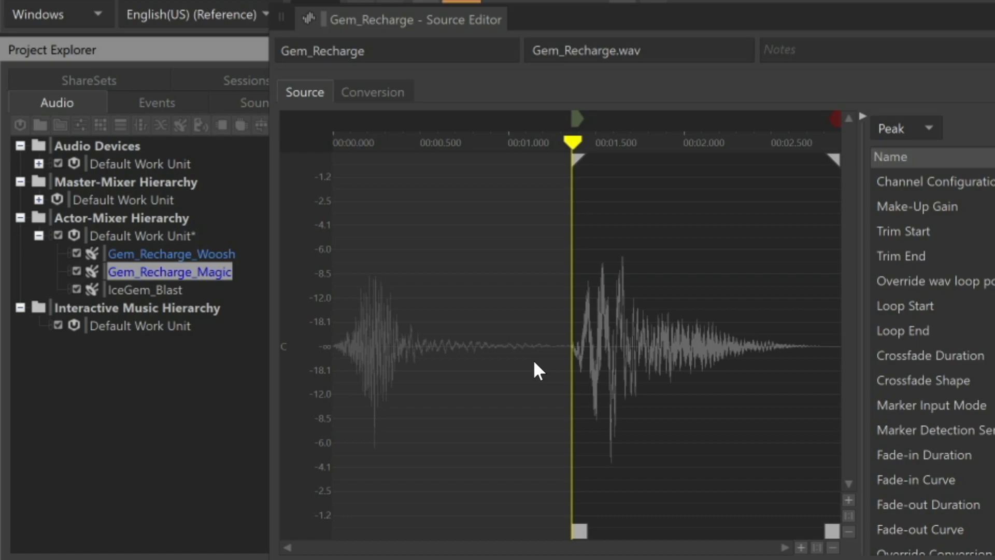